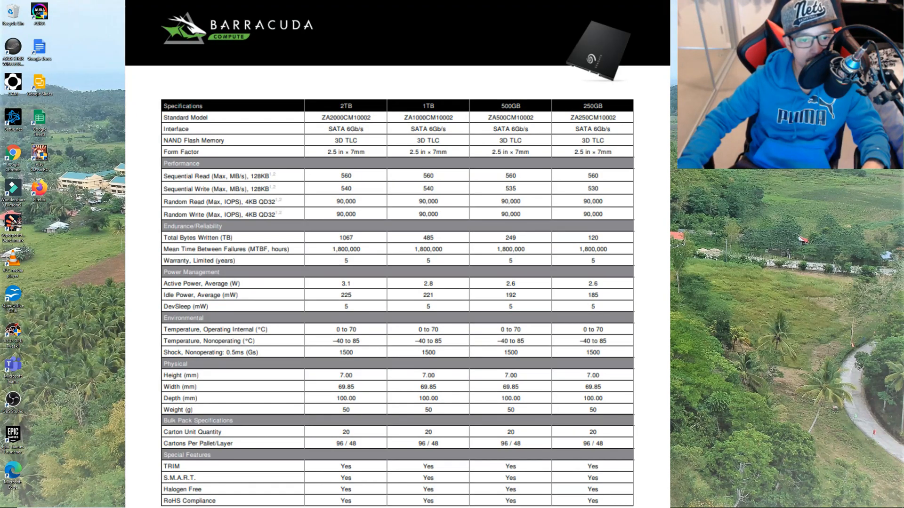
# Dismiss the BarraCuda specification sheet so File Explorer's Quick access shows
pyautogui.click(6, 501)
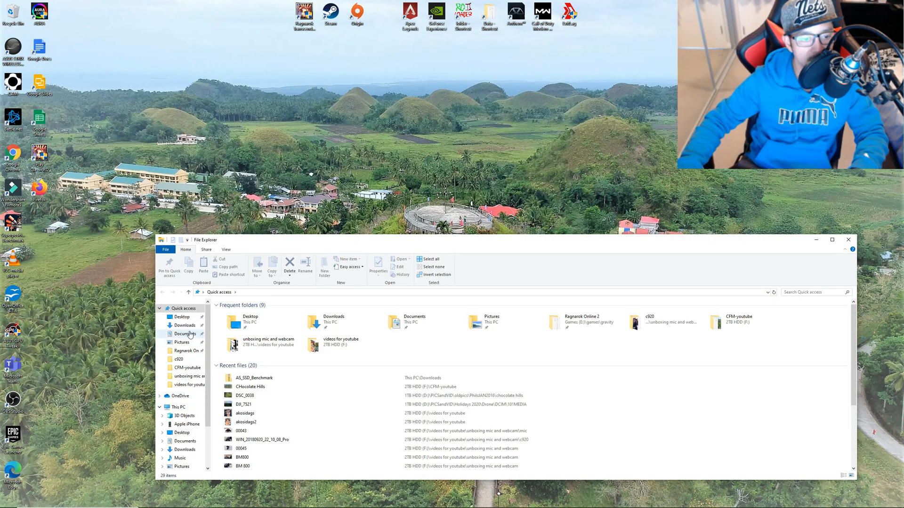
# From Downloads, open AS_SSD_Benchmark.zip and launch AS SSD Benchmark.exe inside it
pyautogui.click(184, 325)
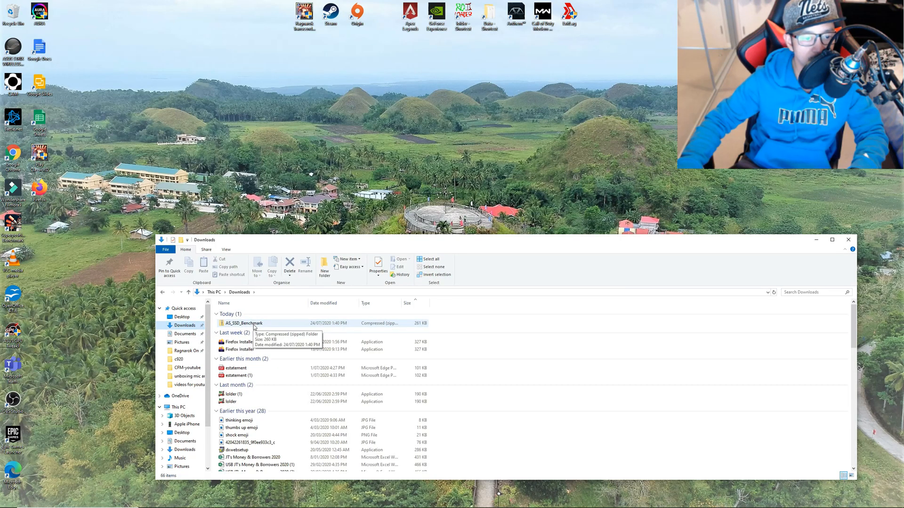
pyautogui.doubleClick(243, 323)
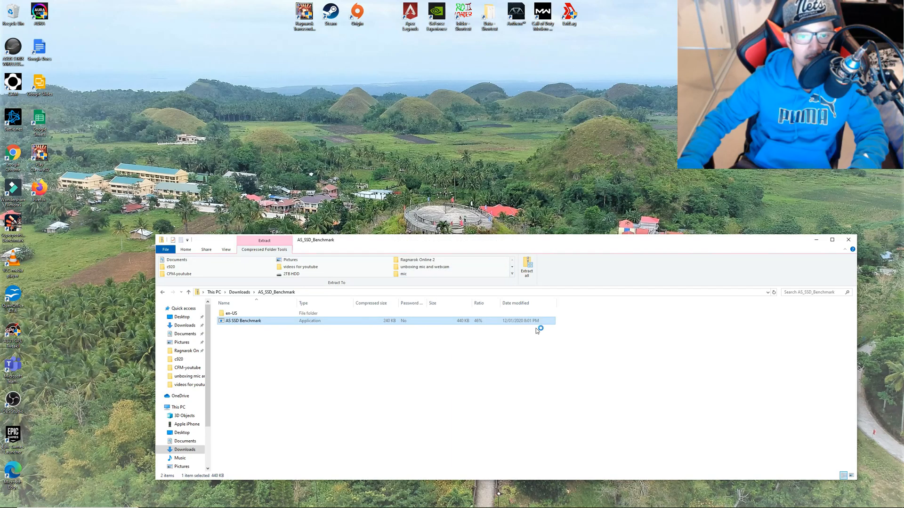
pyautogui.doubleClick(242, 321)
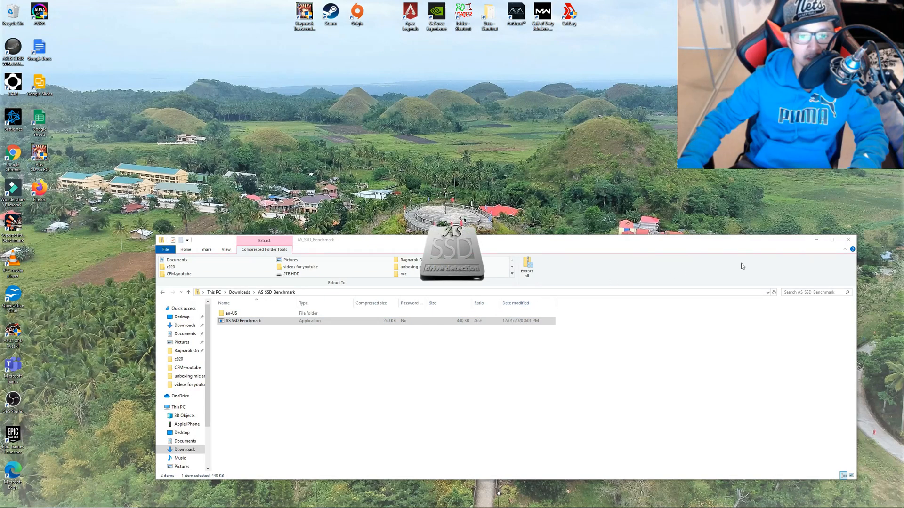
# Run a 1 GB benchmark on the Seagate BarraCuda SSD as the selected test drive
pyautogui.doubleClick(242, 321)
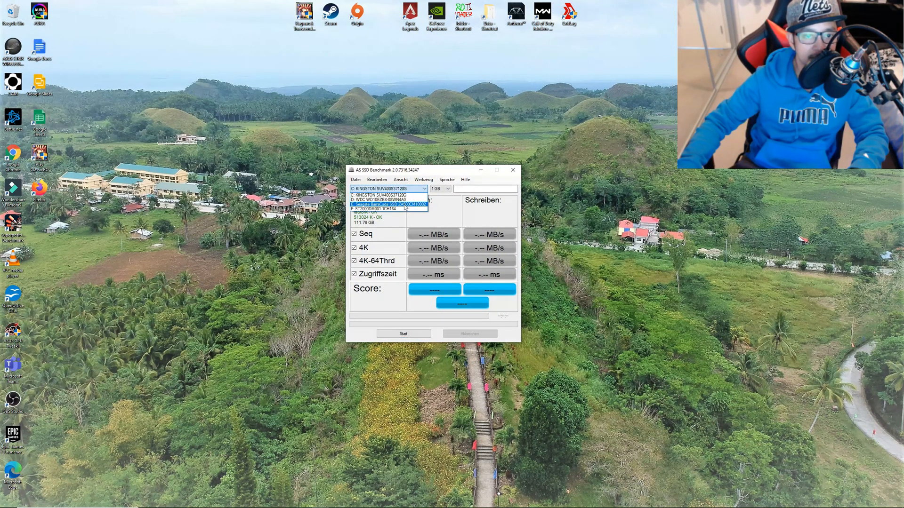
pyautogui.click(386, 203)
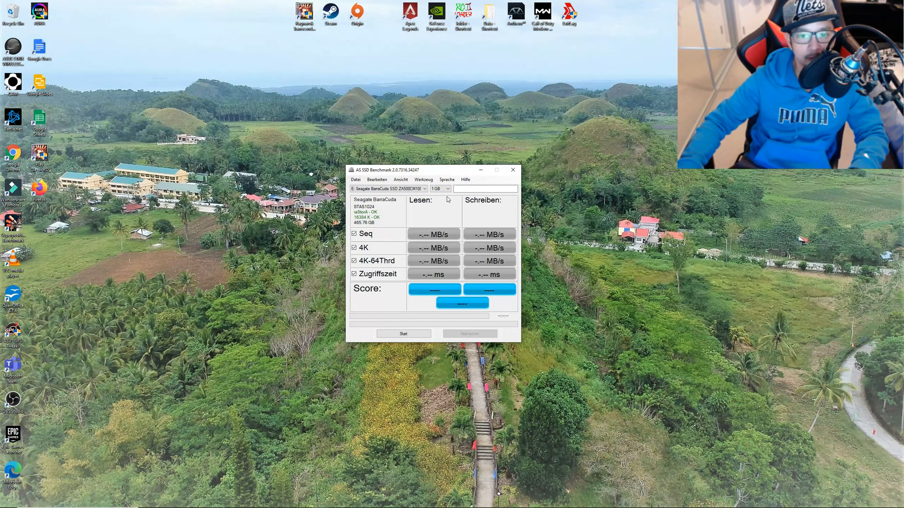
pyautogui.click(447, 188)
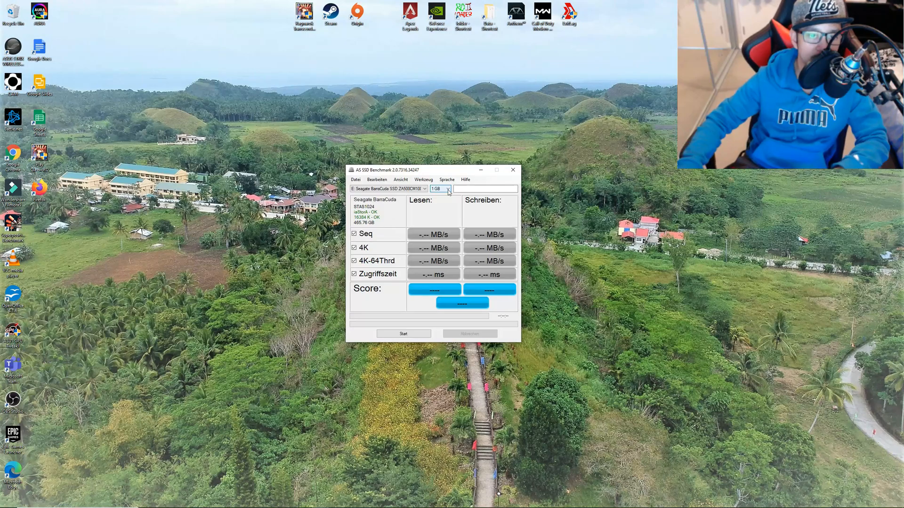
pyautogui.click(403, 333)
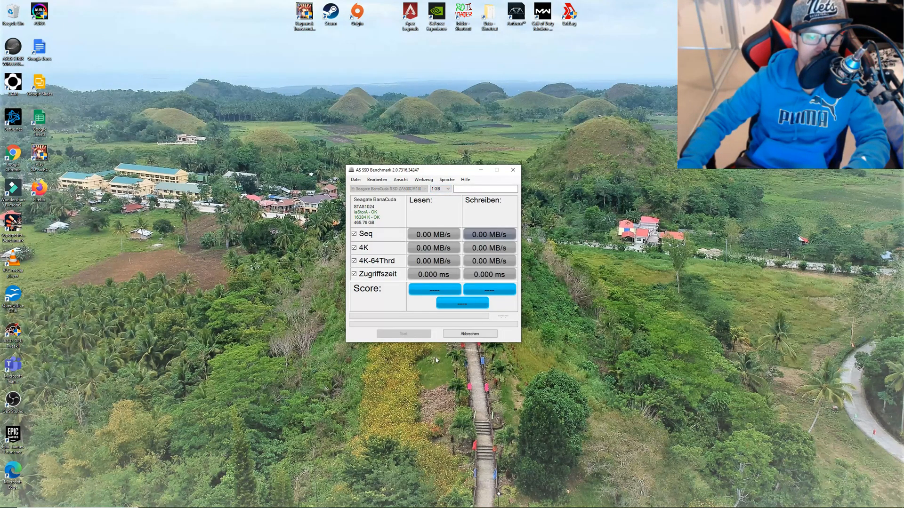
pyautogui.click(403, 334)
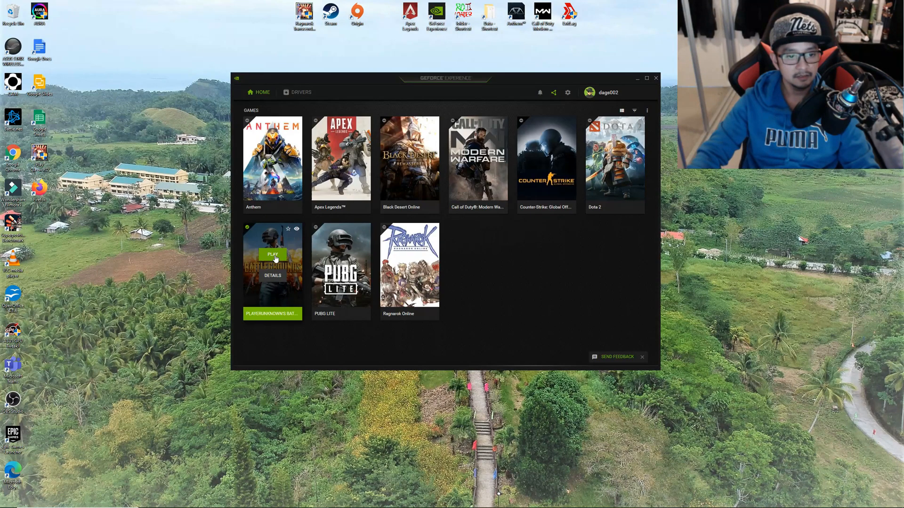
# Launch PLAYERUNKNOWN'S BATTLEGROUNDS for the timed load, then return to the benchmark archive folder
pyautogui.click(273, 255)
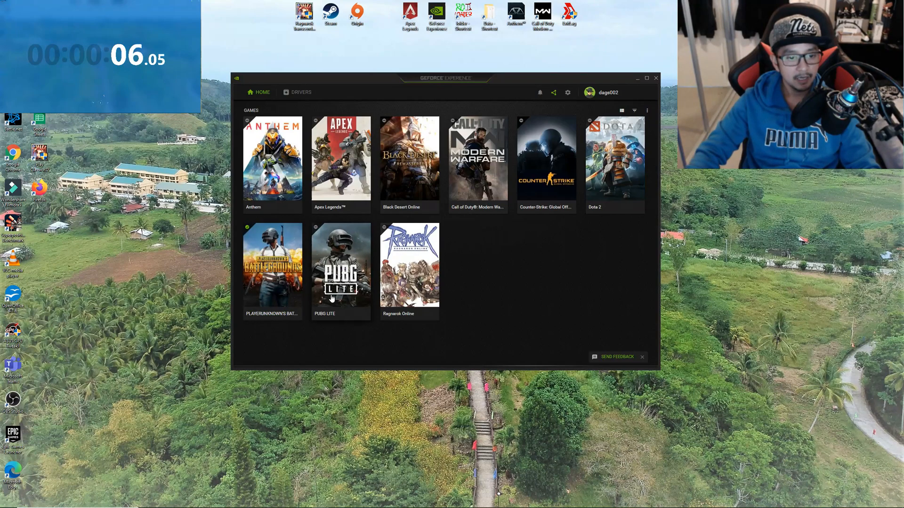
pyautogui.moveTo(168, 294)
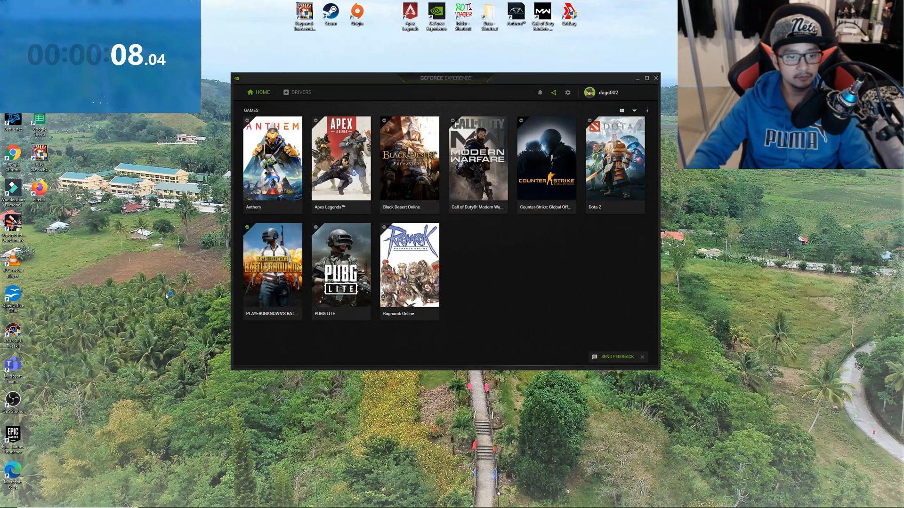
pyautogui.moveTo(224, 302)
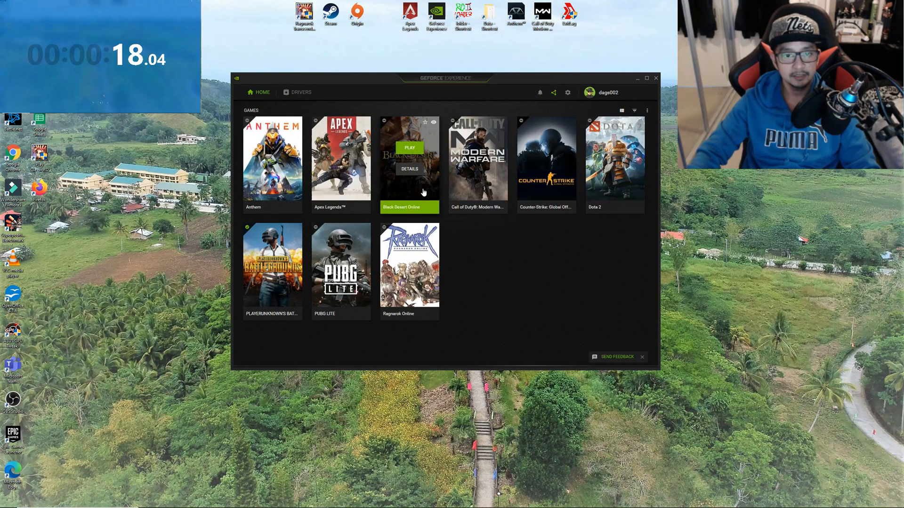
pyautogui.moveTo(477, 159)
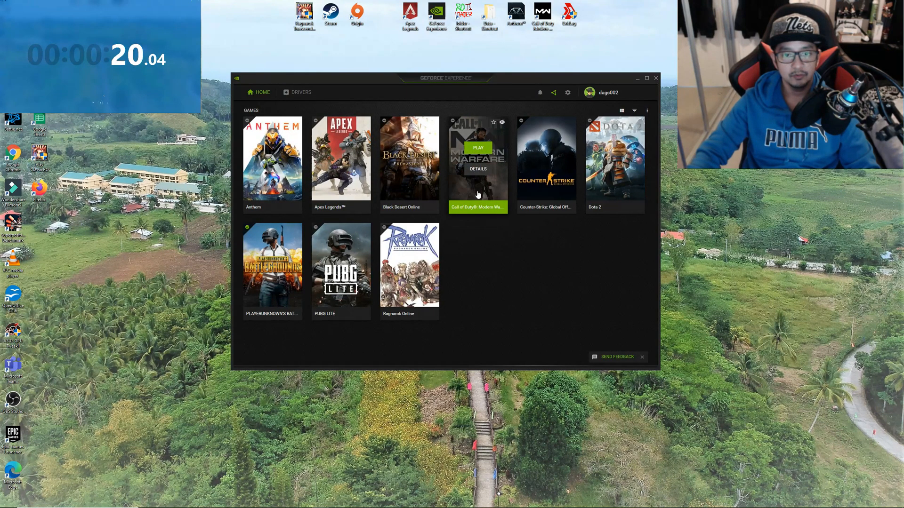
pyautogui.moveTo(545, 162)
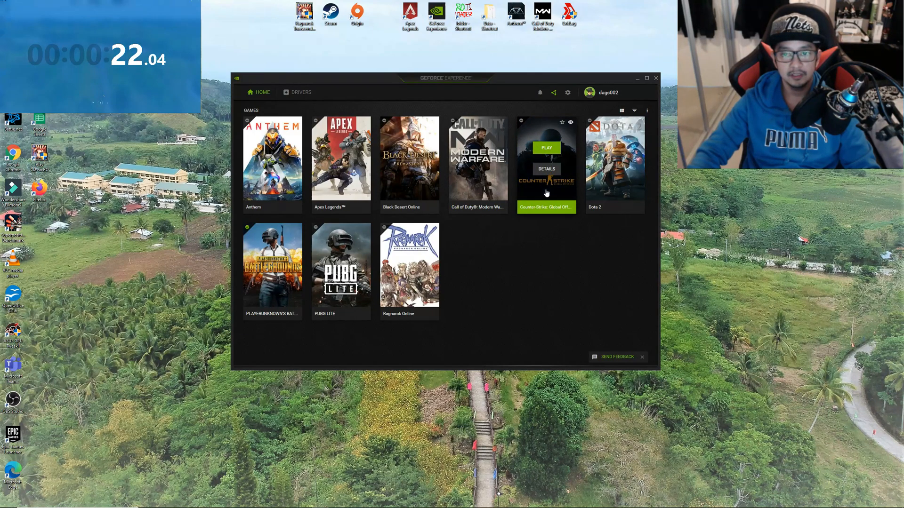
pyautogui.moveTo(409, 271)
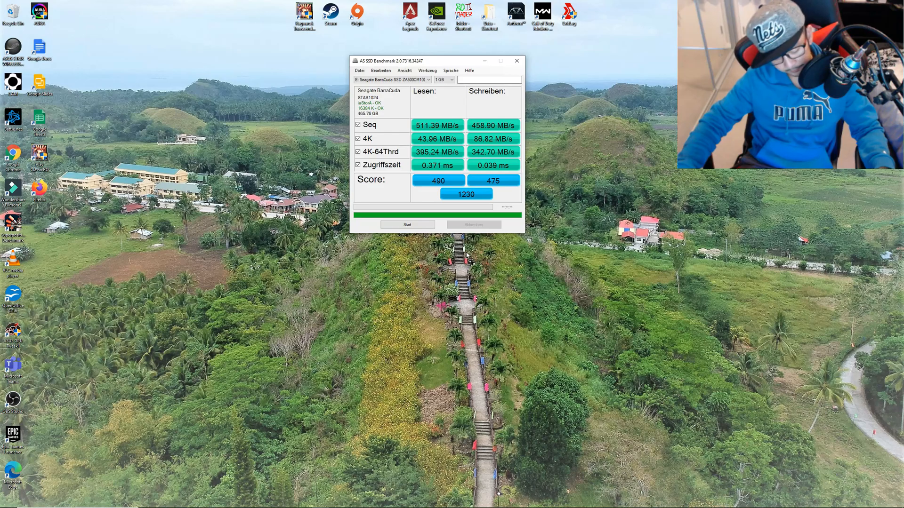
pyautogui.click(7, 501)
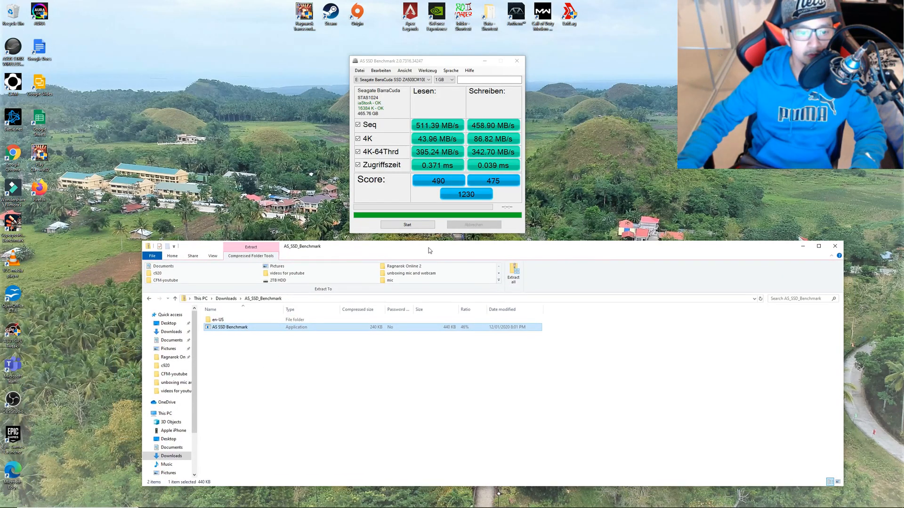
# Copy the 1.94 GB Desktop MP4 recording from Videos onto the Games (E:) drive
pyautogui.scroll(-3)
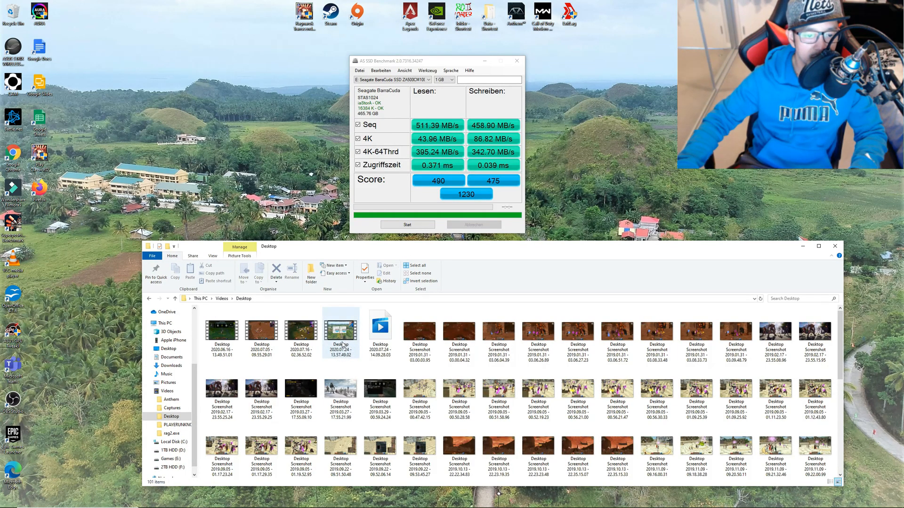
pyautogui.moveTo(340, 329)
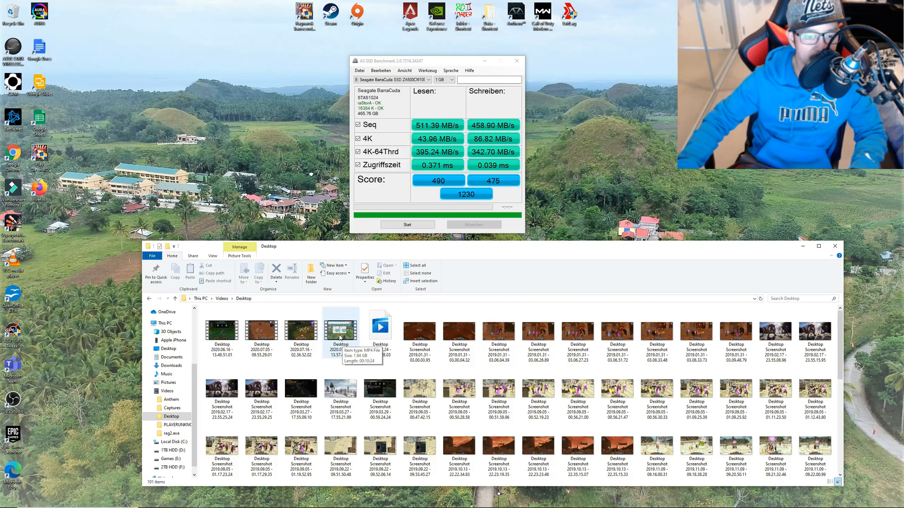
pyautogui.rightClick(340, 326)
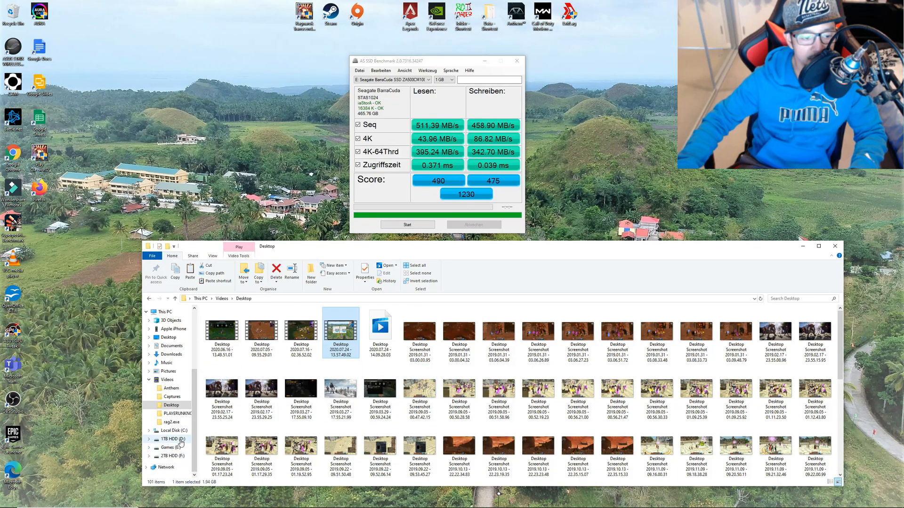
pyautogui.moveTo(188, 444)
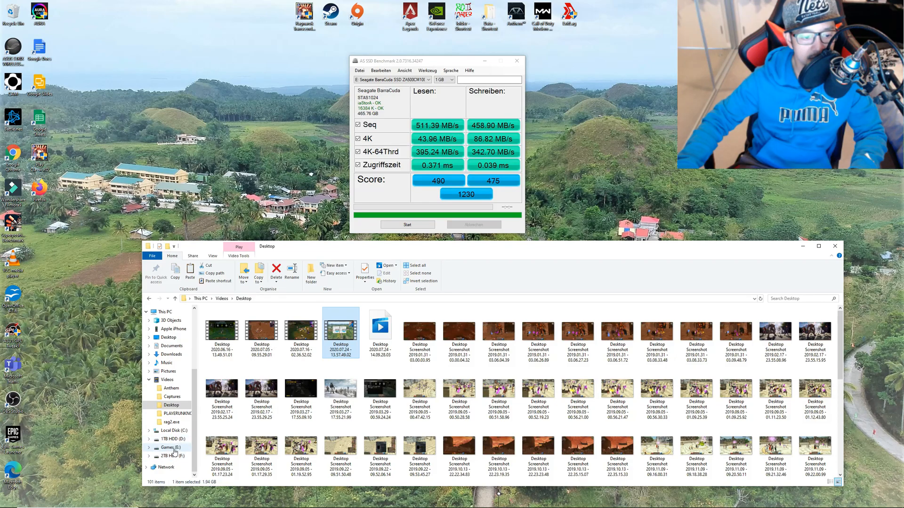
pyautogui.click(166, 447)
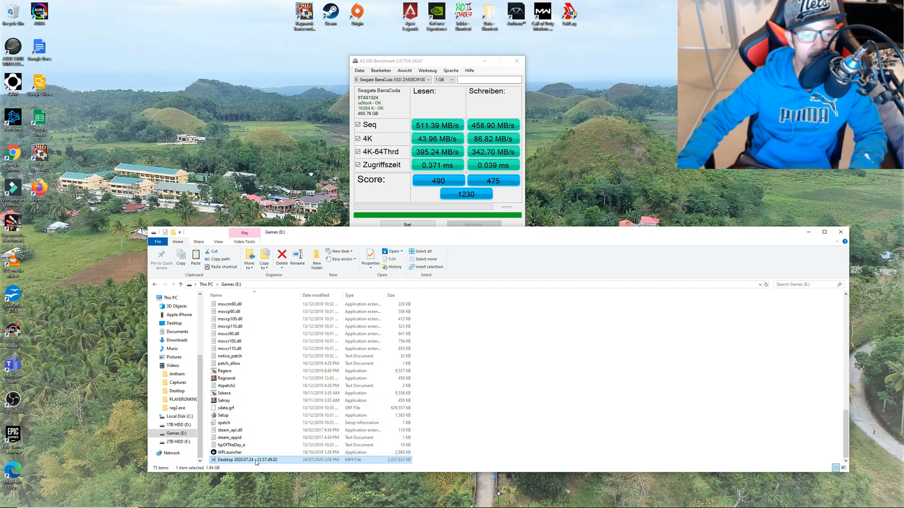
pyautogui.moveTo(456, 293)
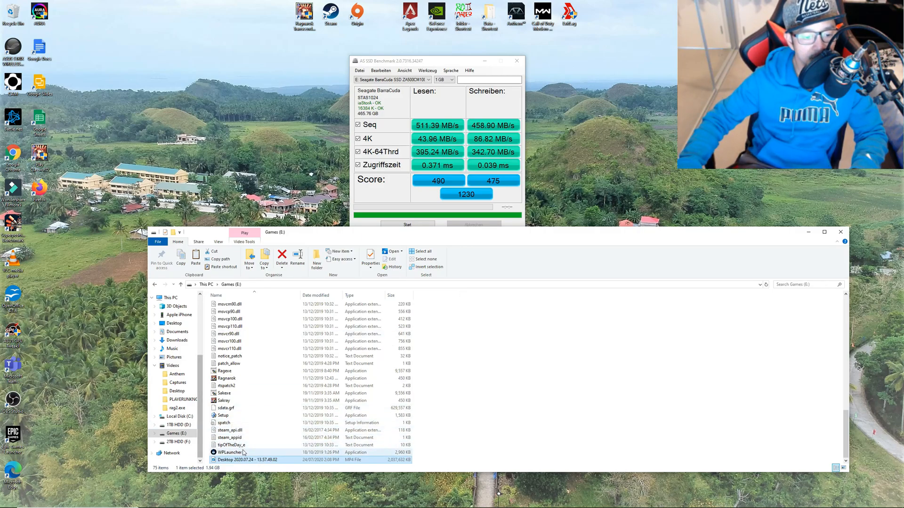
pyautogui.moveTo(250, 460)
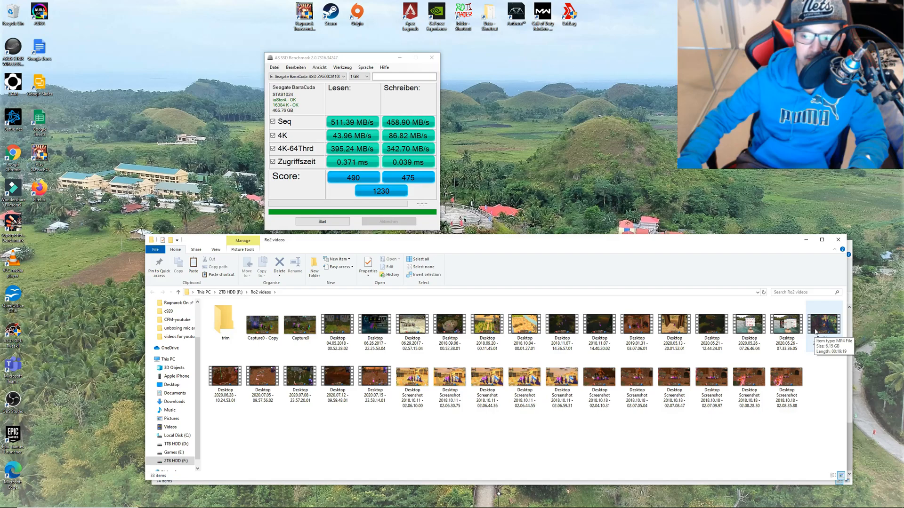
# Copy the 6.13 GB MP4 from 2TB HDD (F:) > Ro2 videos
pyautogui.rightClick(823, 323)
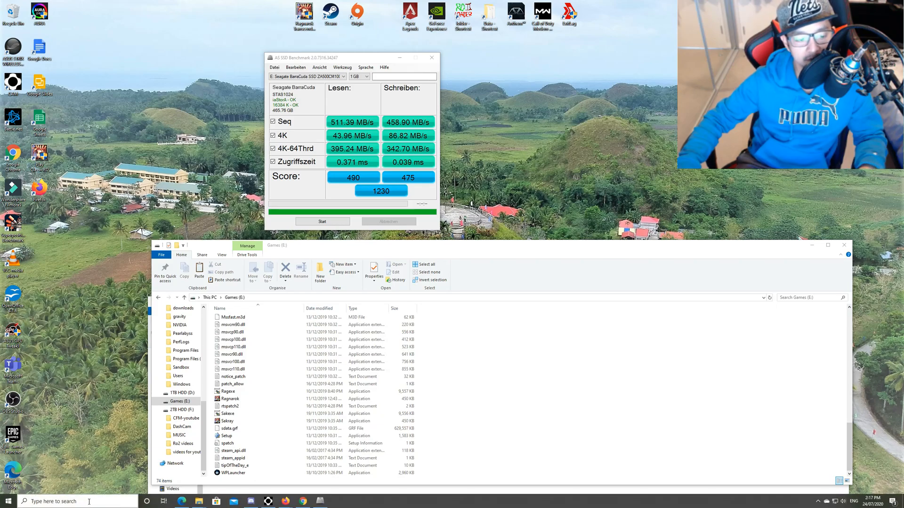
# Time the 6.13 GB paste onto Games (E:) with the Stopwatch, stopping at about 32 seconds
pyautogui.write('timer')
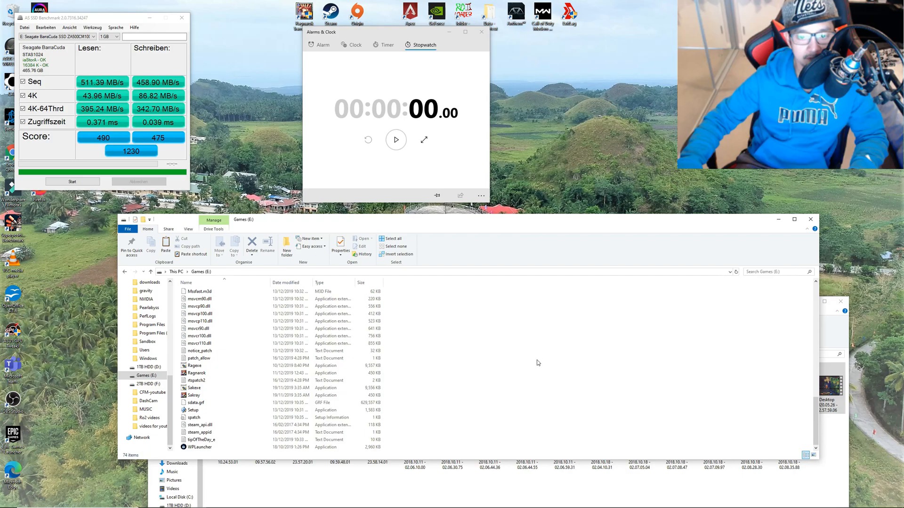
pyautogui.click(396, 140)
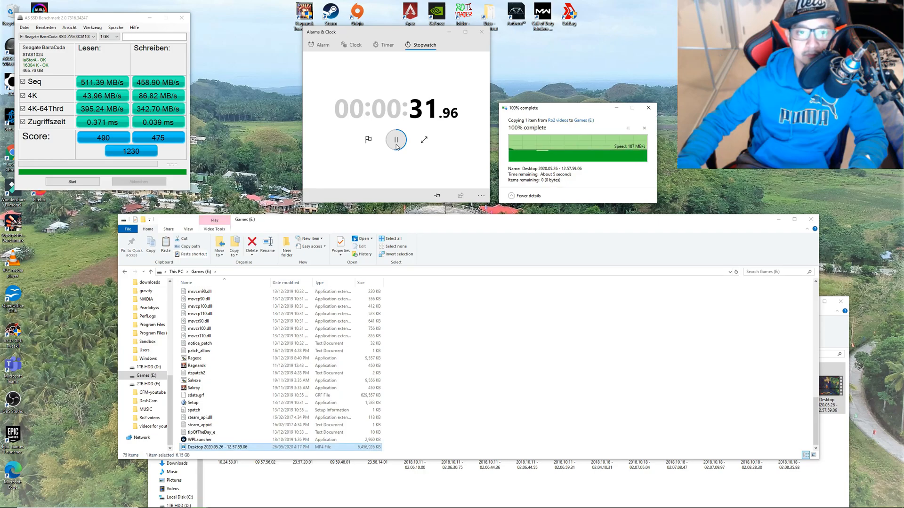
pyautogui.click(395, 139)
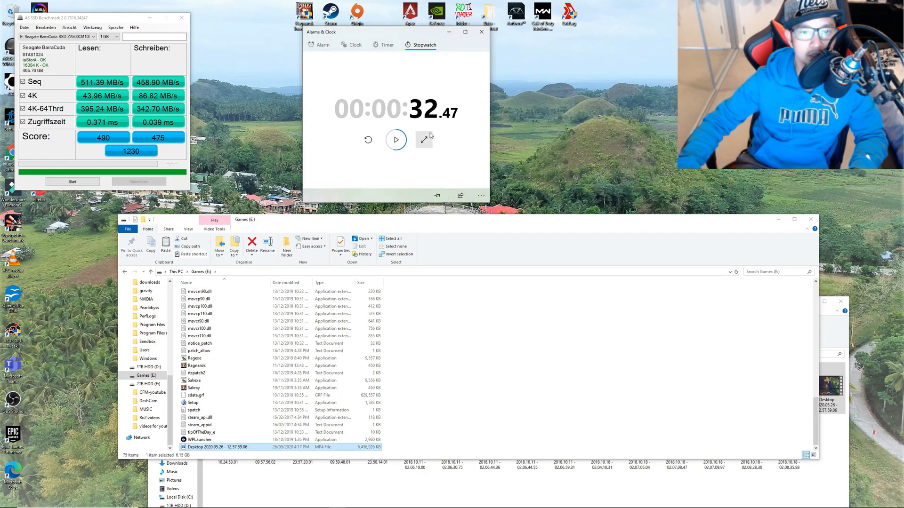